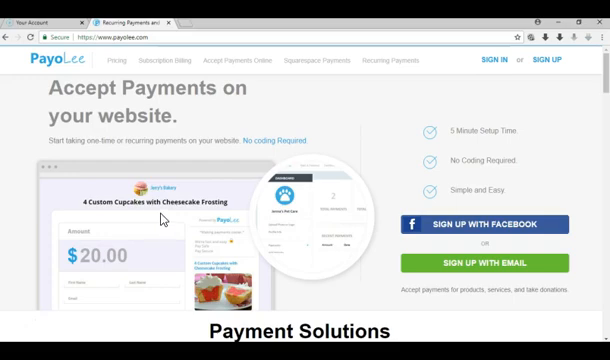
mouse_move(161, 219)
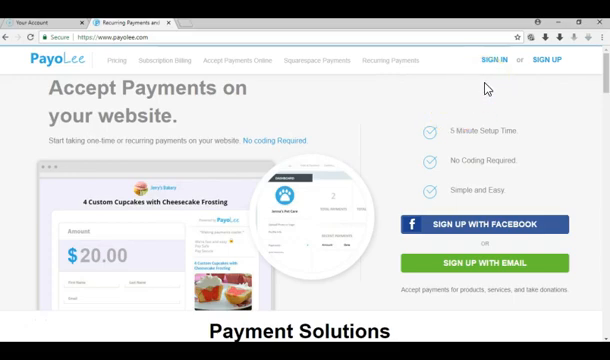
Go to PayoLee's sign-in page from the home page
click(488, 59)
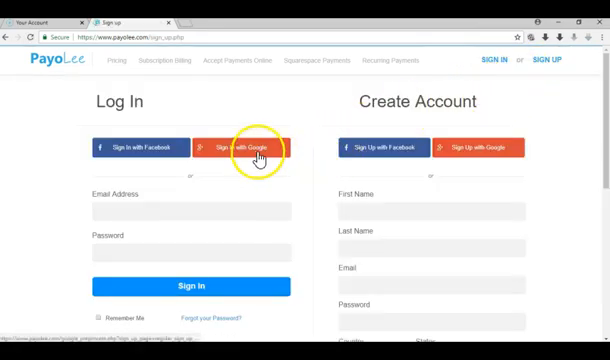
mouse_move(289, 120)
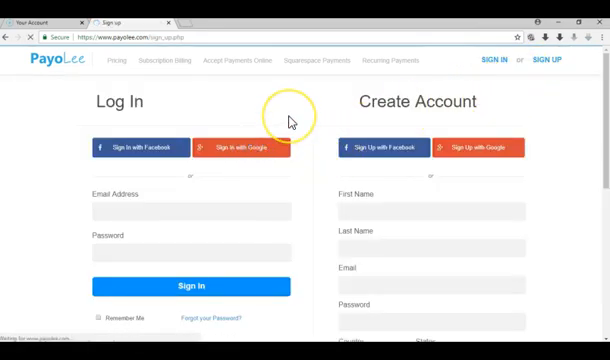
Sign in with Google and describe the button as 'You will get a new toy every month.'
click(190, 286)
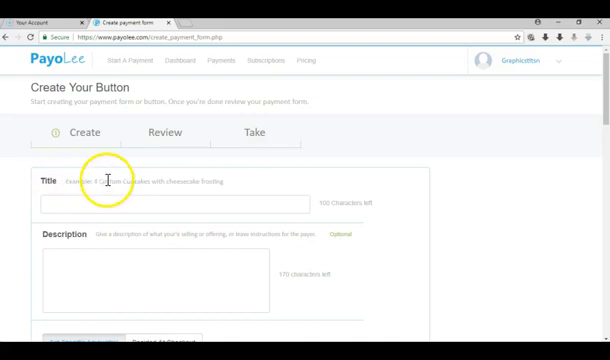
mouse_move(105, 273)
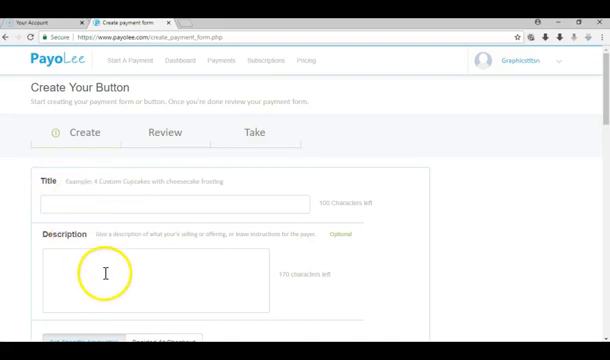
scroll(down, 3)
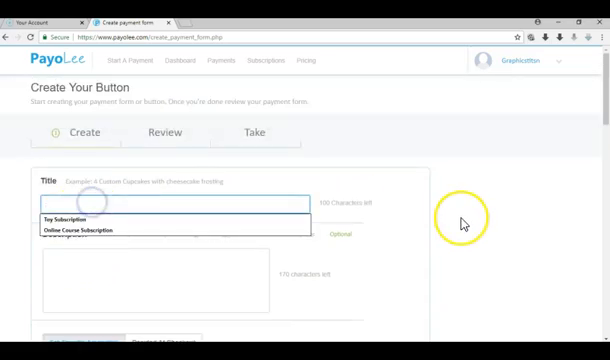
mouse_move(463, 225)
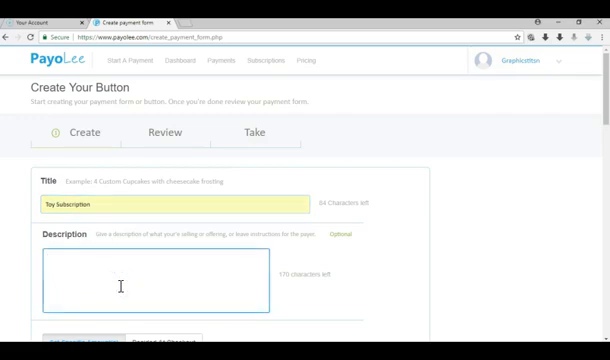
text(You will)
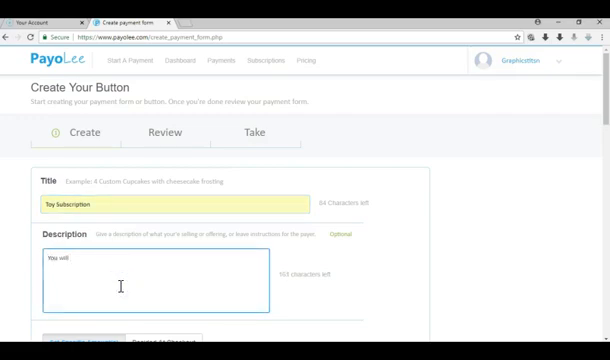
text(get a)
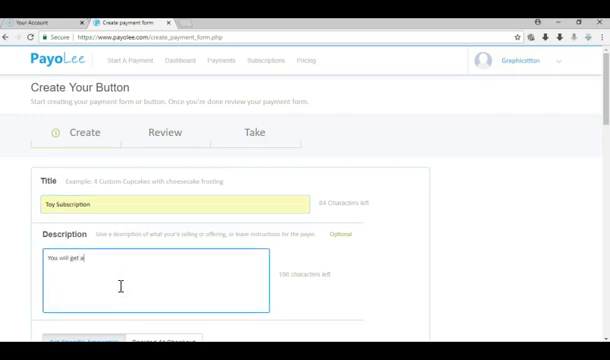
text(new to)
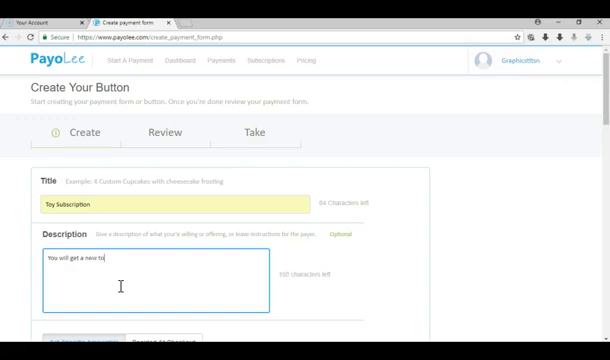
text(every month.)
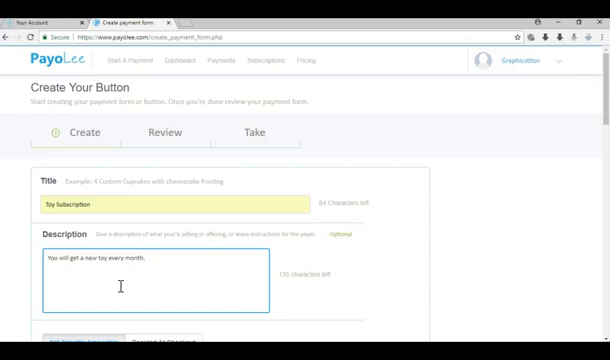
scroll(down, 3)
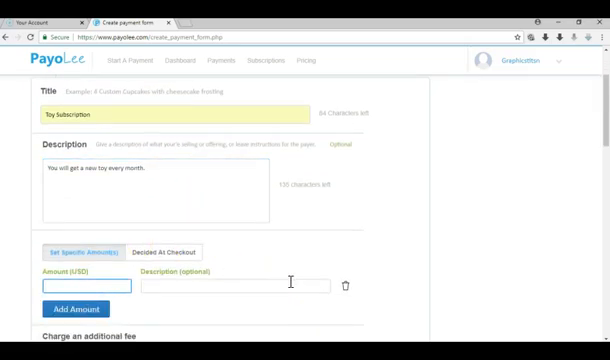
Set the button amount to 200 USD with a recurring payment frequency
text(200)
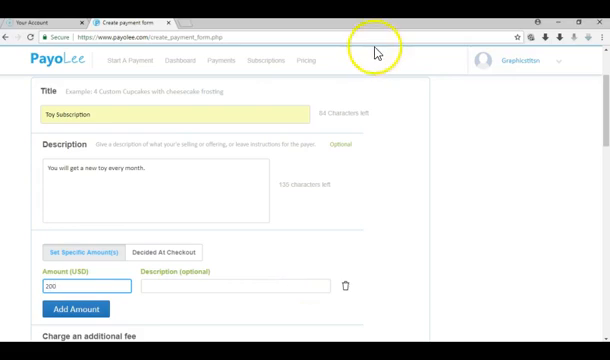
scroll(down, 3)
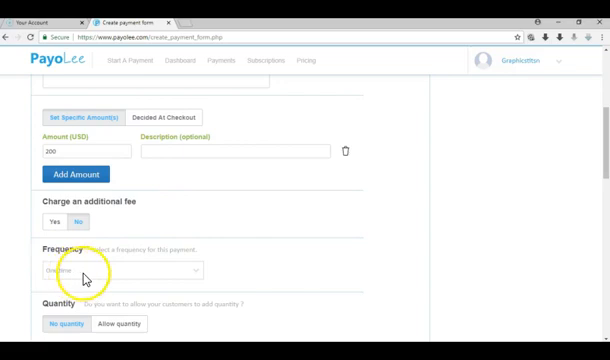
click(120, 270)
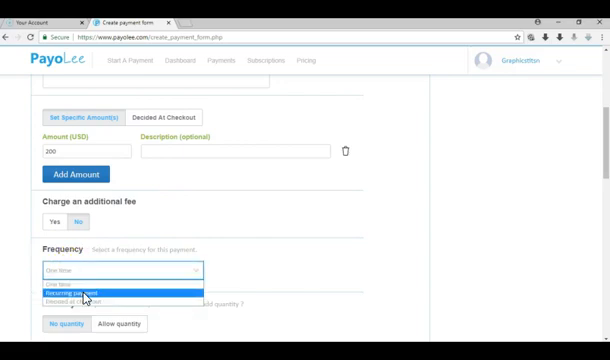
click(85, 291)
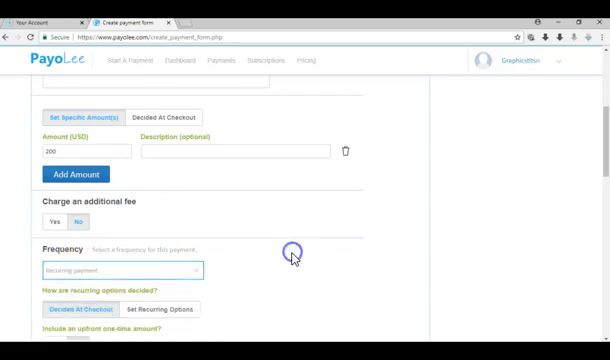
scroll(down, 3)
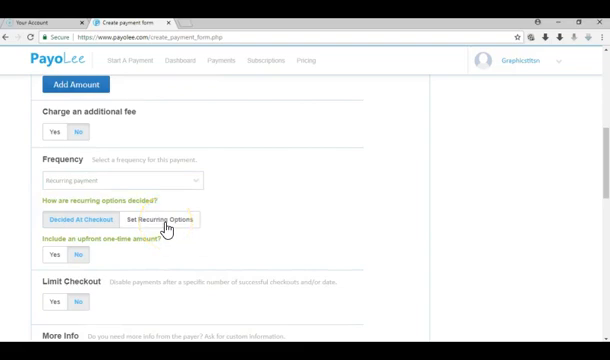
Schedule payments monthly on the payer's checkout day, with indefinite duration
click(160, 219)
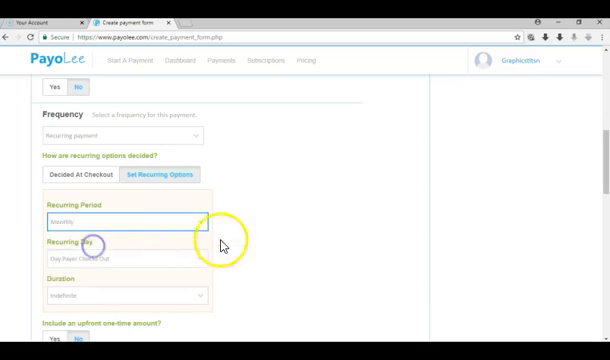
scroll(down, 3)
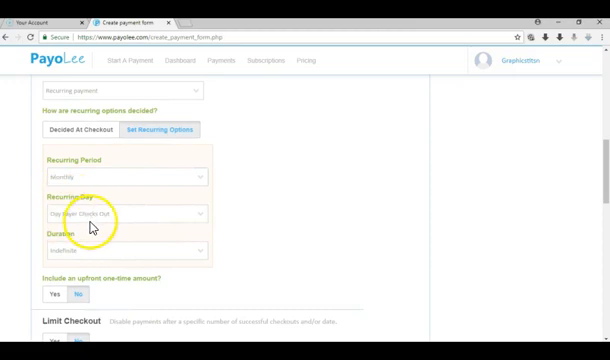
mouse_move(80, 255)
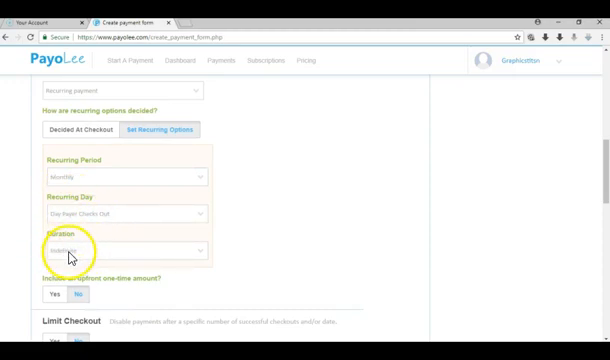
mouse_move(196, 253)
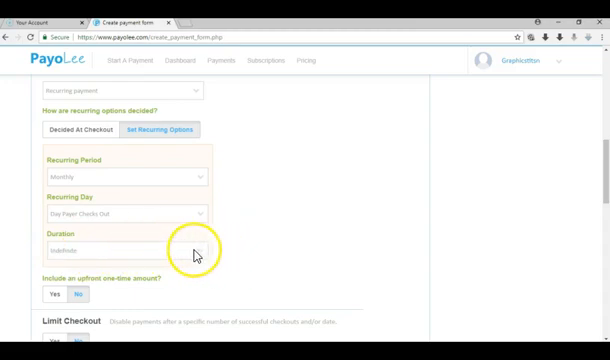
click(125, 249)
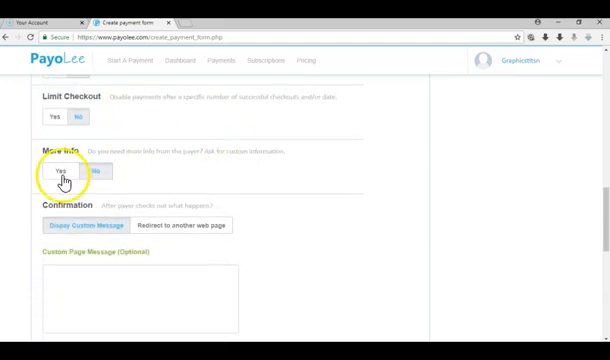
Save the Toy Subscription form and review its 200 USD monthly recurring summary
click(92, 180)
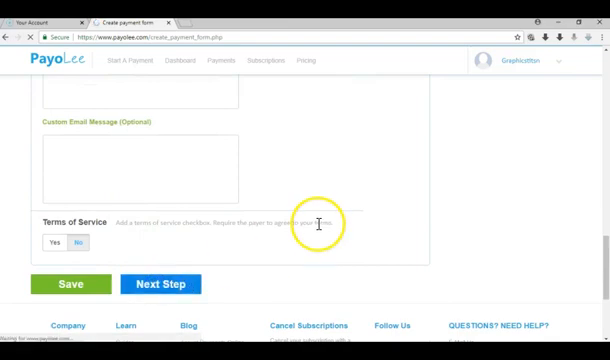
click(160, 284)
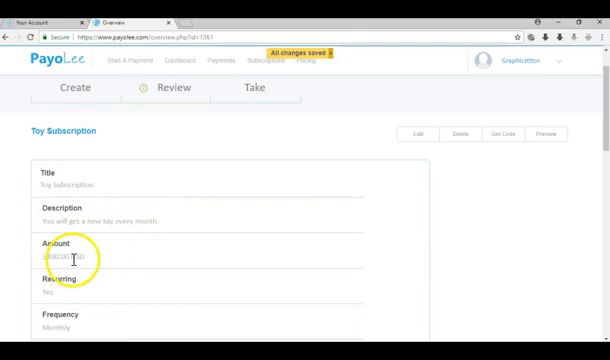
scroll(down, 3)
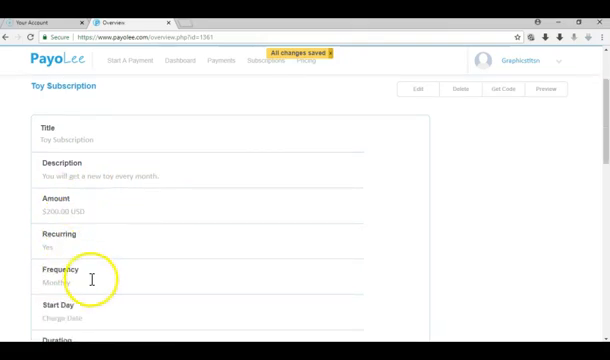
click(513, 178)
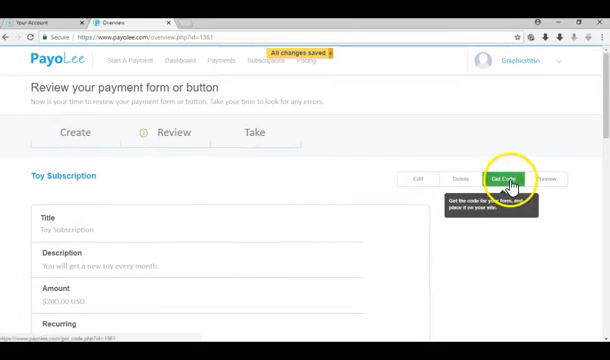
Change the embed button label from Pay Now to Subscribe and select its button code
click(513, 178)
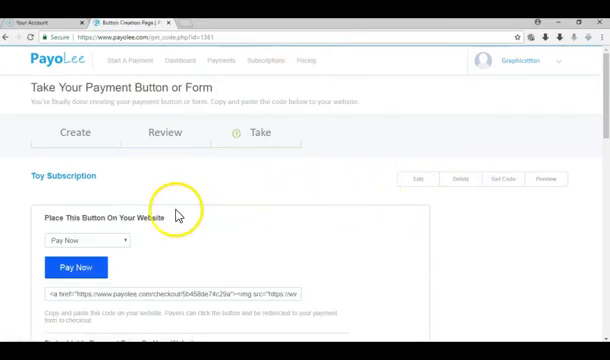
scroll(down, 3)
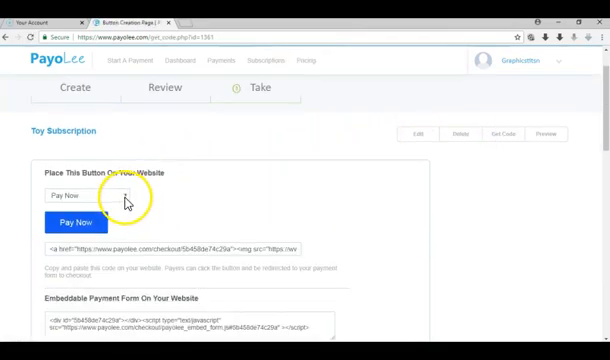
click(95, 196)
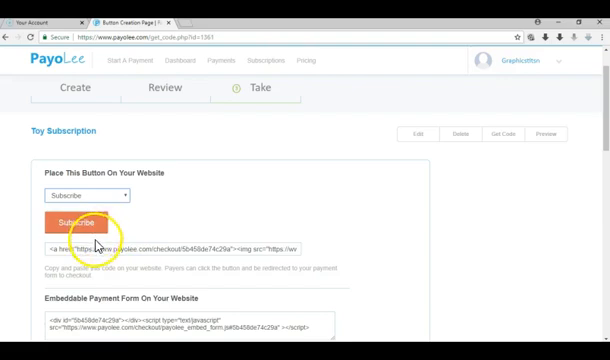
triple_click(175, 247)
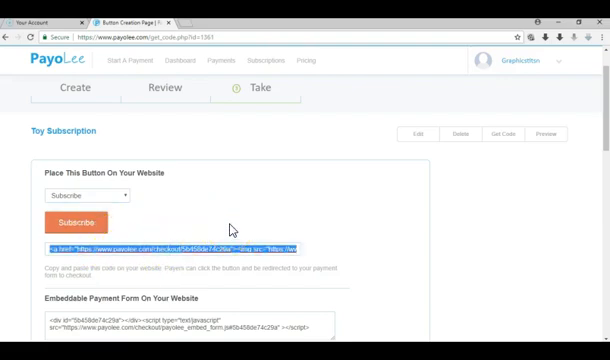
scroll(down, 3)
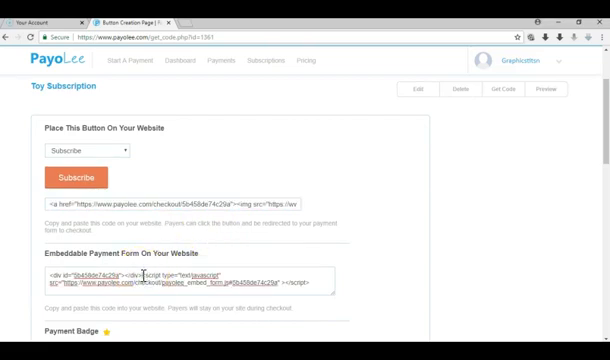
mouse_move(393, 193)
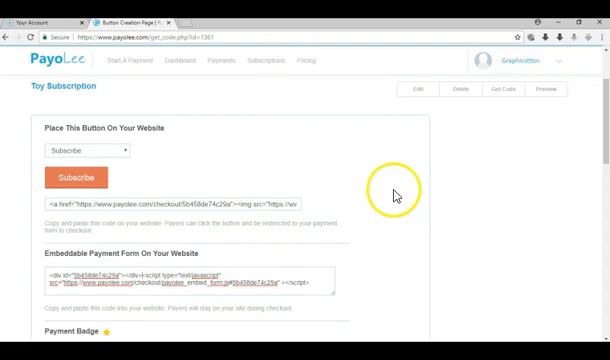